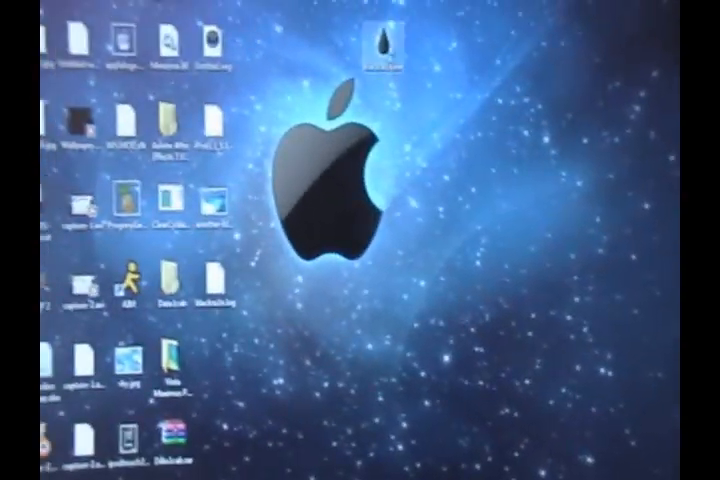
Bring up the context menu for the blackra1n.exe file to copy it
{"action": "right_click", "coordinate": [375, 45]}
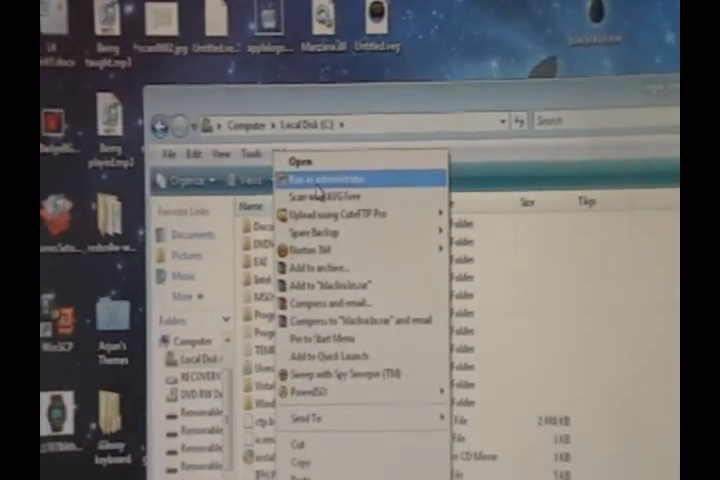
Run blackra1n.exe as administrator and allow it past the unverified-publisher Security Warning
{"action": "left_click", "coordinate": [320, 177]}
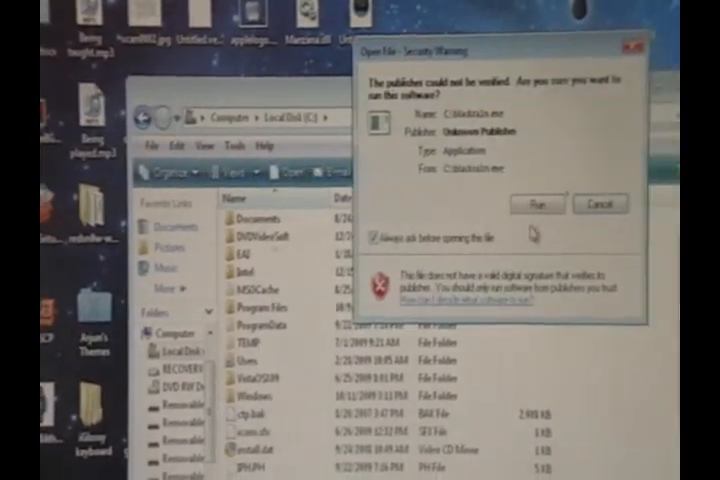
{"action": "left_click", "coordinate": [600, 203]}
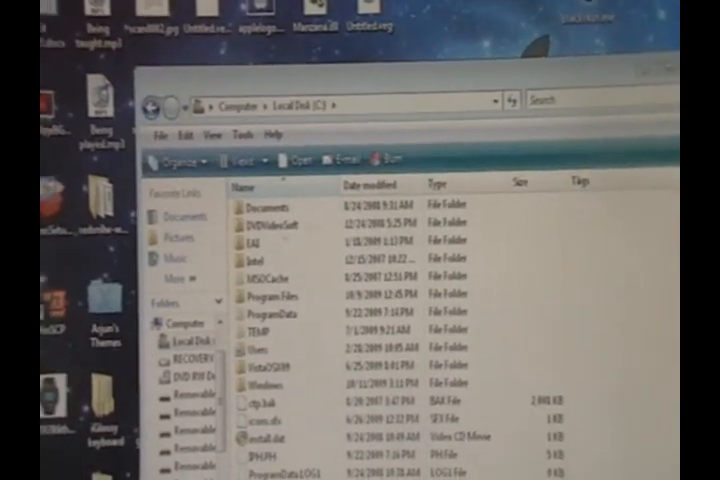